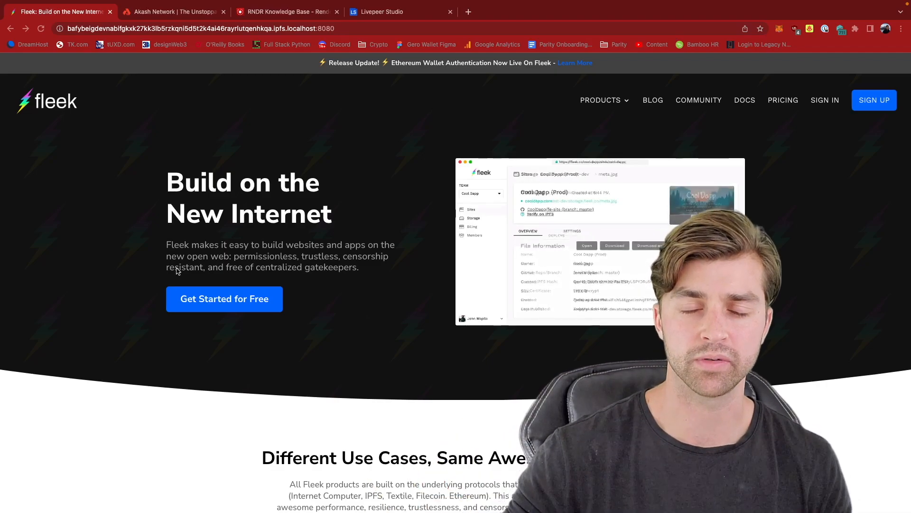
Switch to the Akash Network homepage in the other browser tab.
click(173, 11)
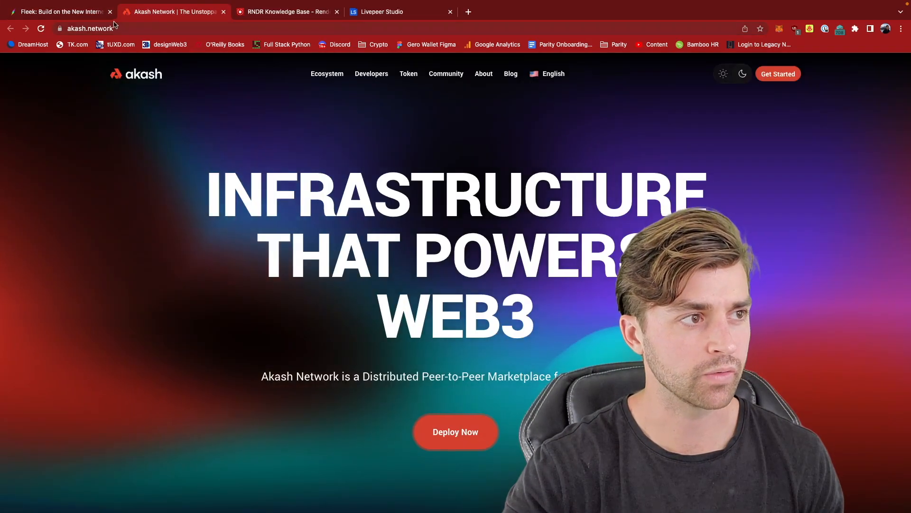
Return to the Fleek-hosted IPFS site, then add a new blank browser tab.
click(58, 12)
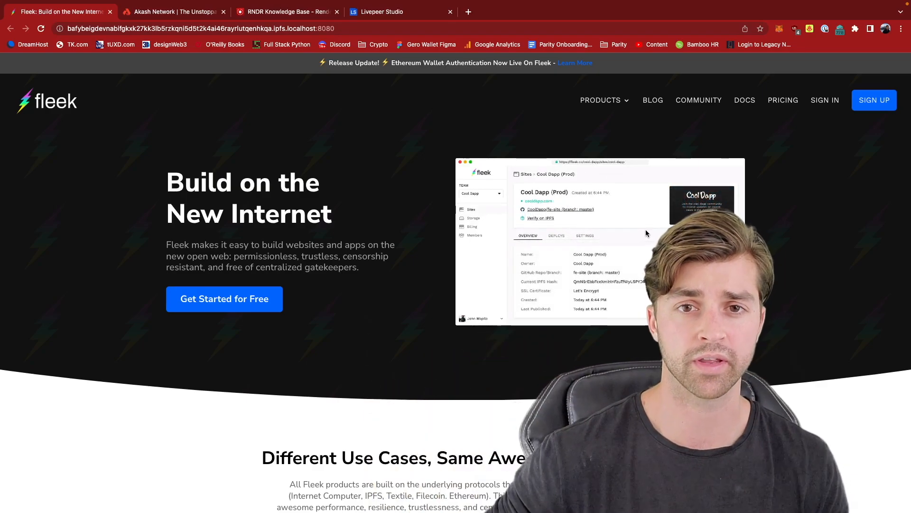
click(468, 11)
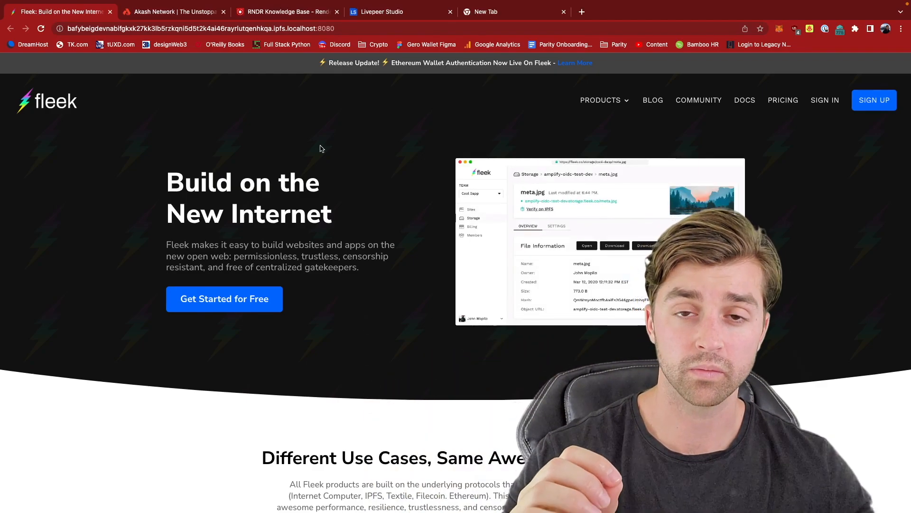